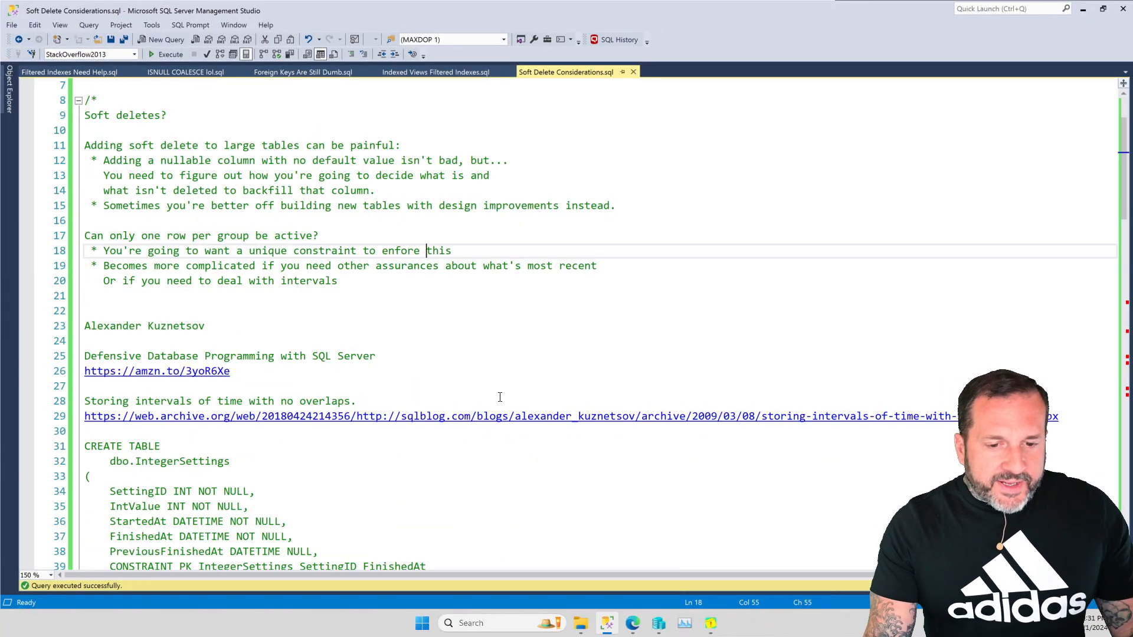
{"action": "scroll", "scroll_direction": "down", "scroll_amount": 3}
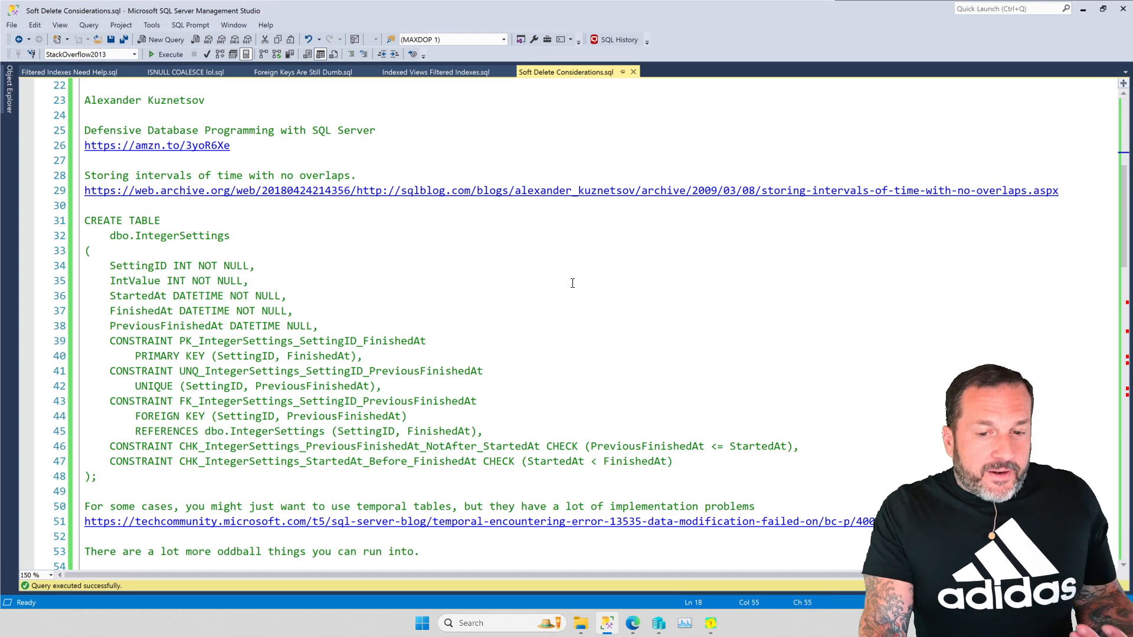
{"action": "mouse_move", "coordinate": [614, 321]}
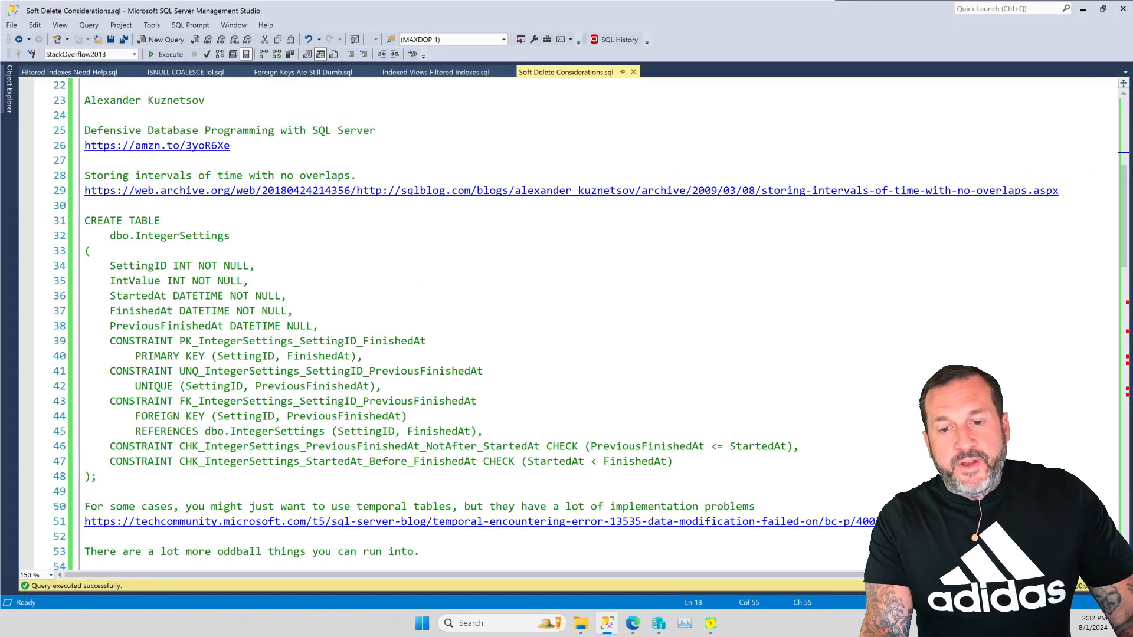
{"action": "mouse_move", "coordinate": [509, 263]}
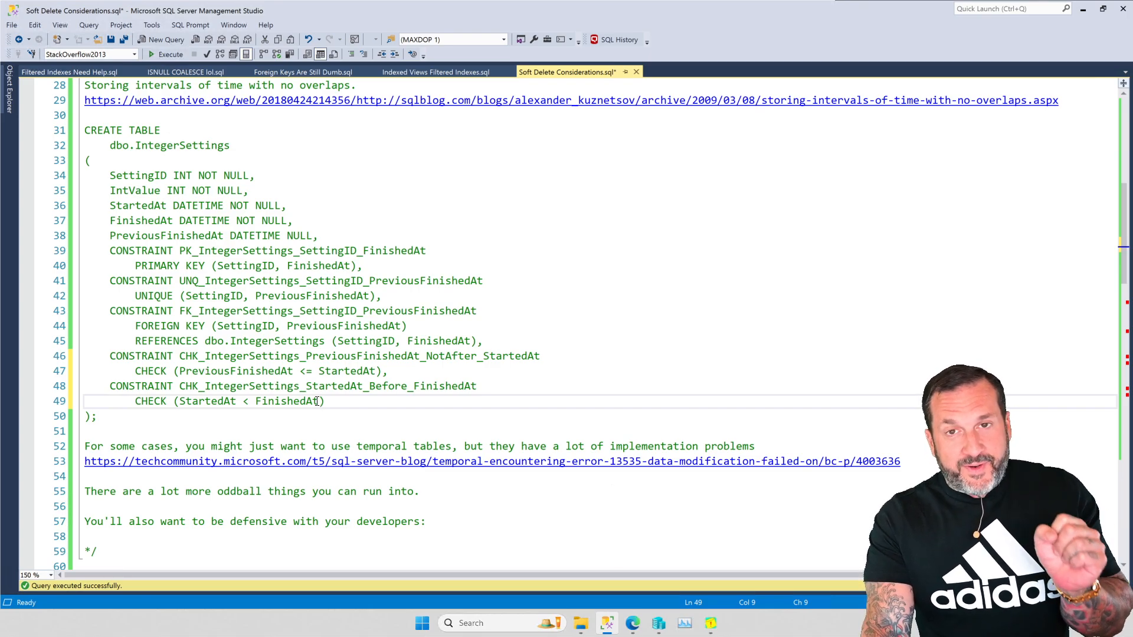
{"action": "mouse_move", "coordinate": [389, 347]}
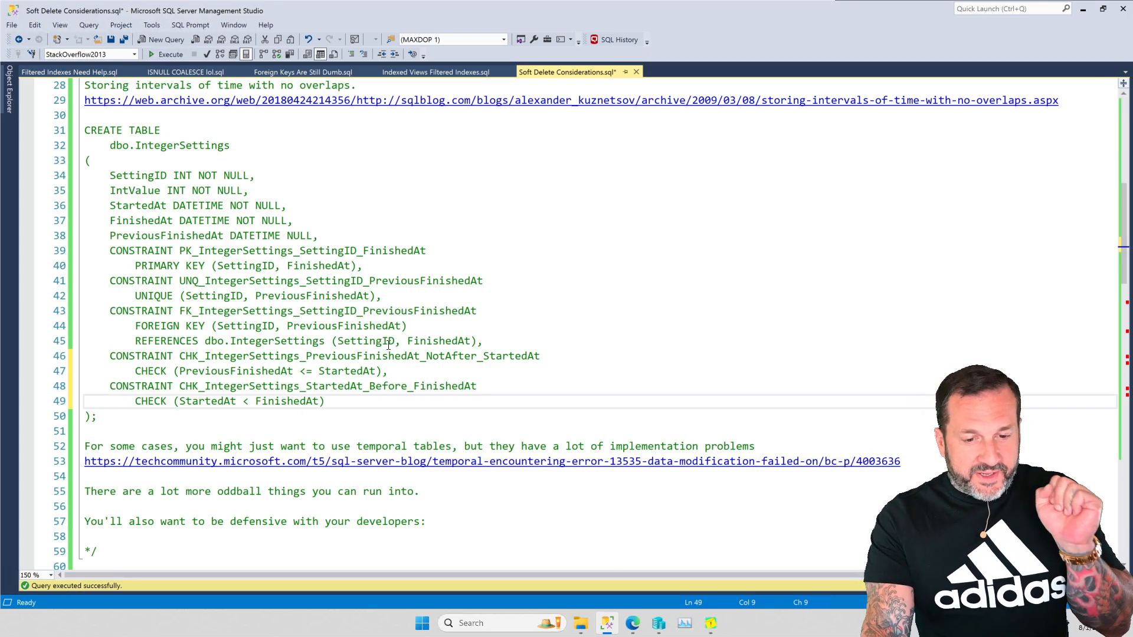
{"action": "scroll", "scroll_direction": "down", "scroll_amount": 3}
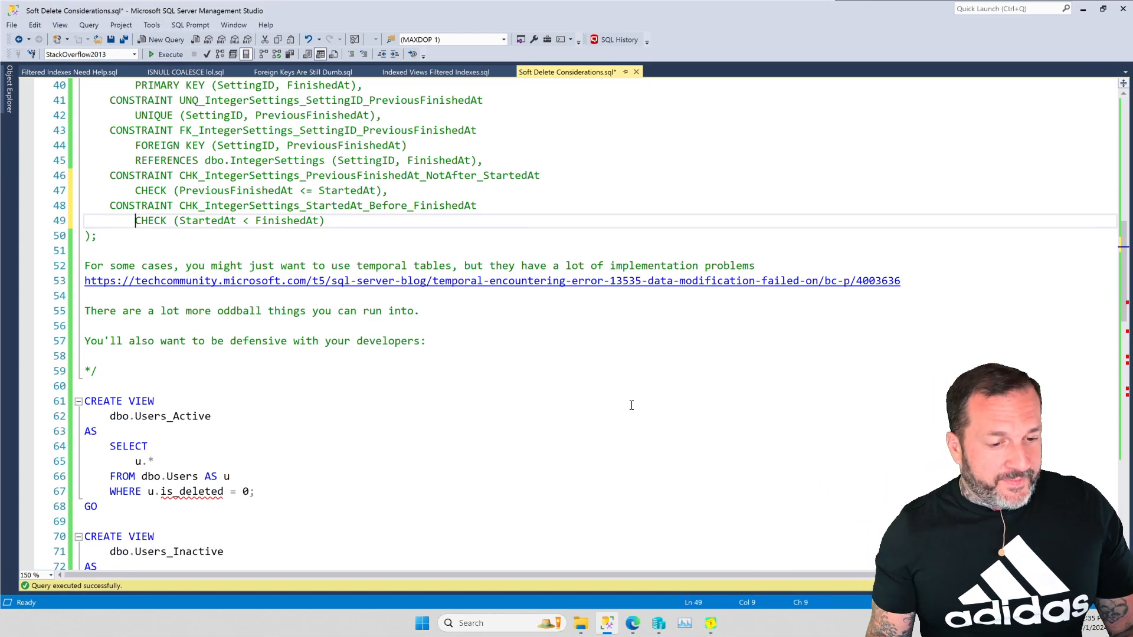
{"action": "scroll", "scroll_direction": "down", "scroll_amount": 3}
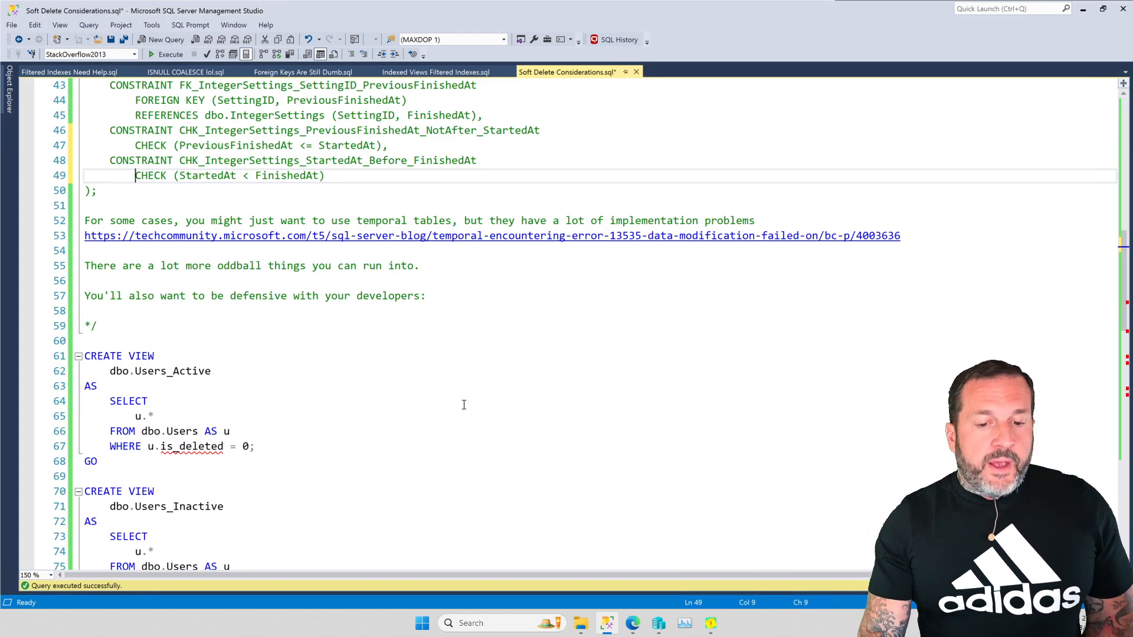
{"action": "scroll", "scroll_direction": "down", "scroll_amount": 3}
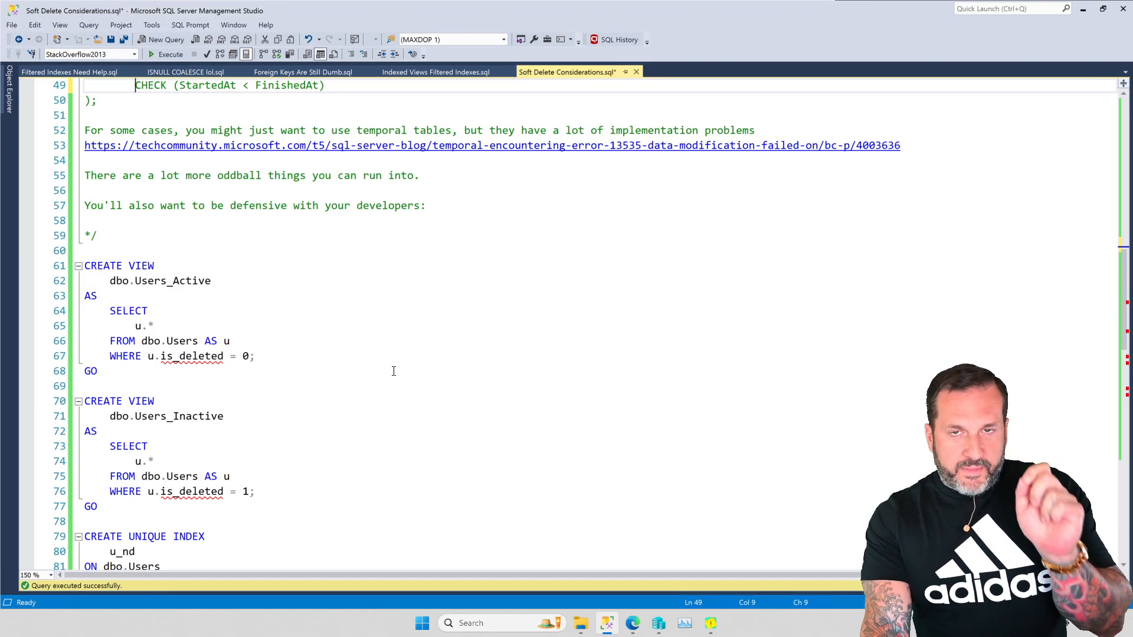
{"action": "mouse_move", "coordinate": [380, 432]}
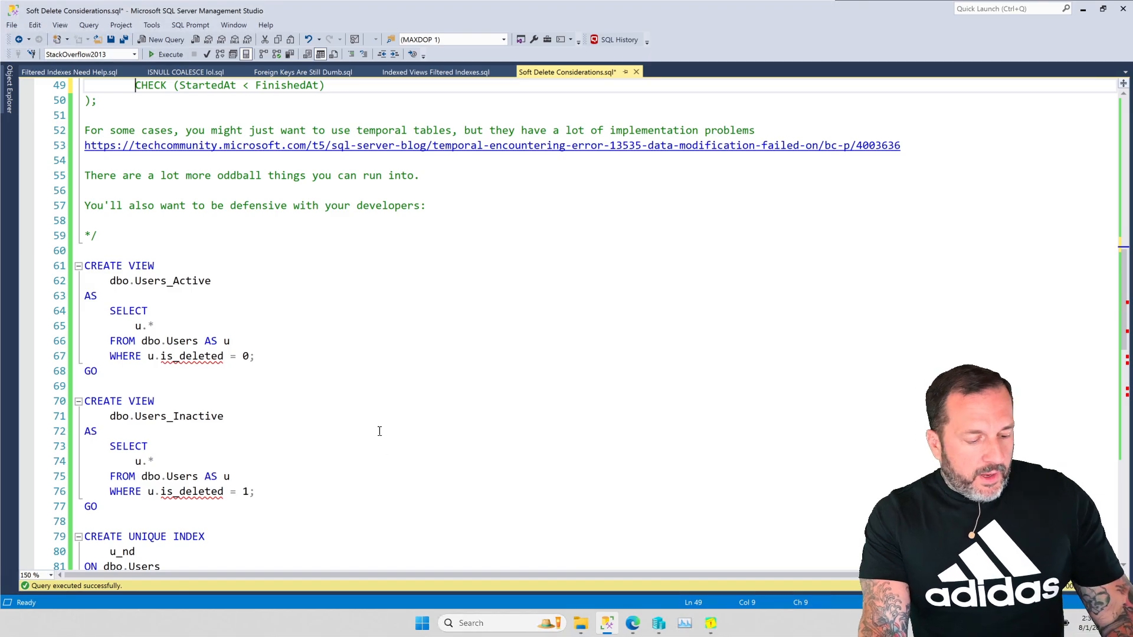
{"action": "mouse_move", "coordinate": [388, 434]}
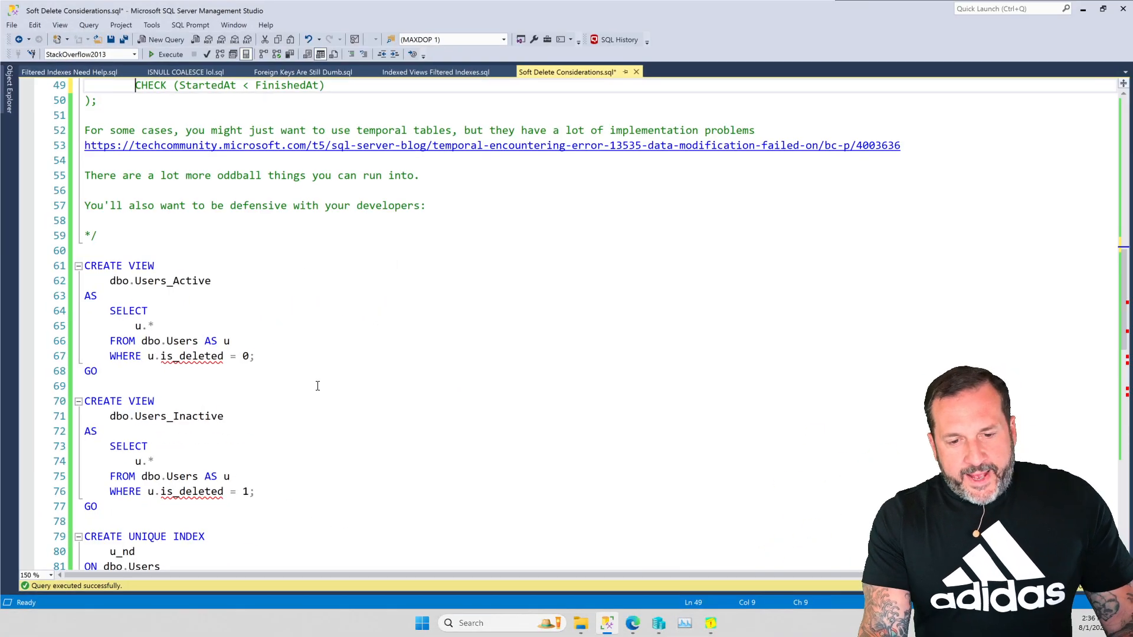
{"action": "scroll", "scroll_direction": "down", "scroll_amount": 3}
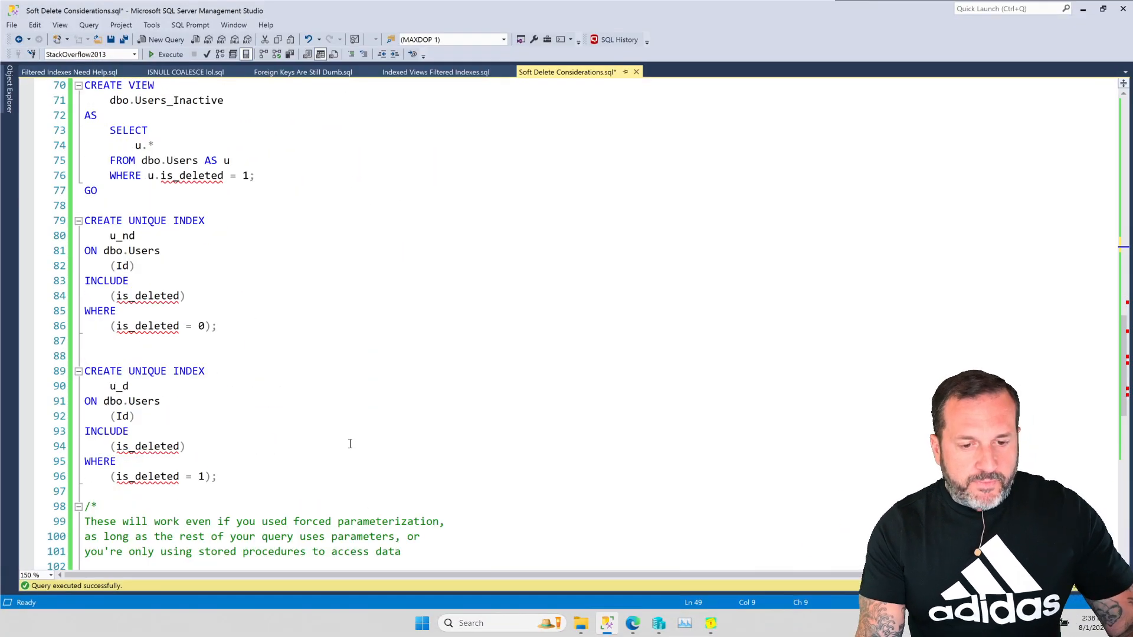
{"action": "scroll", "scroll_direction": "down", "scroll_amount": 3}
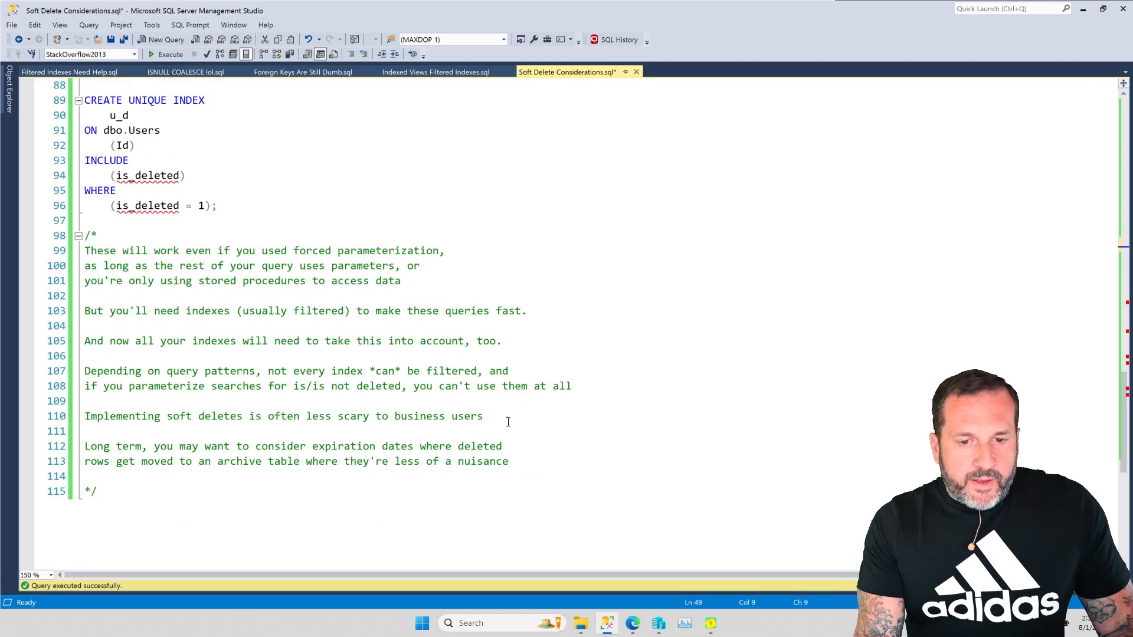